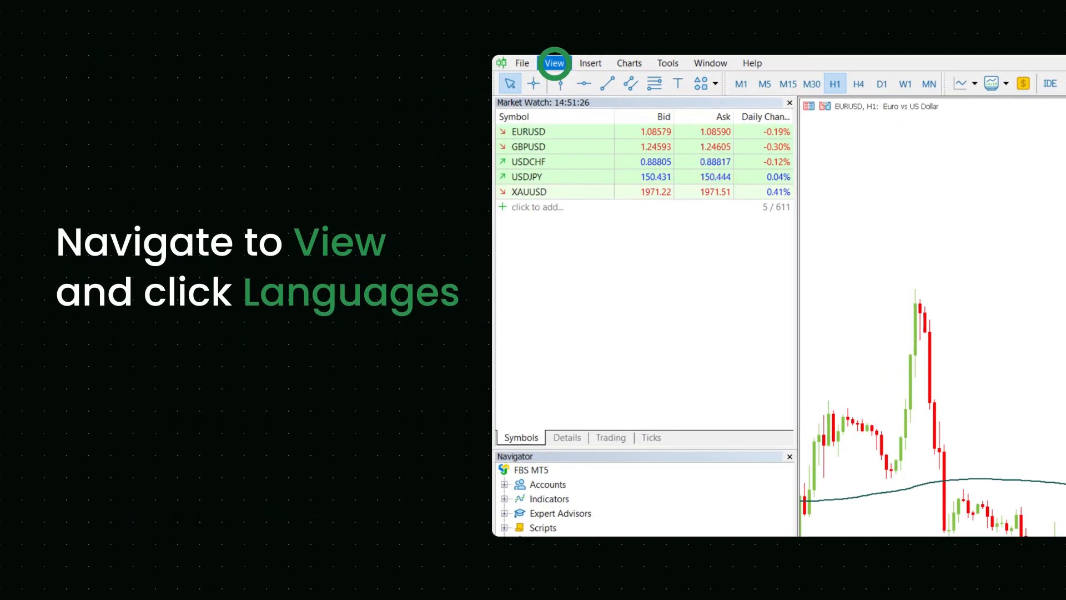
# List the interface languages available under the View menu
pyautogui.click(554, 63)
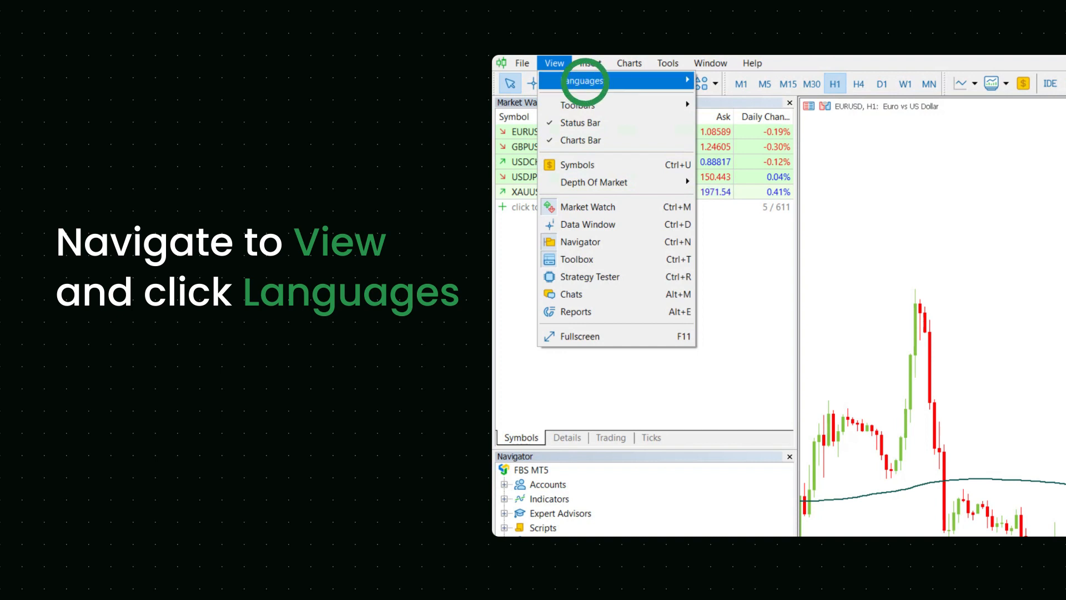
pyautogui.click(583, 80)
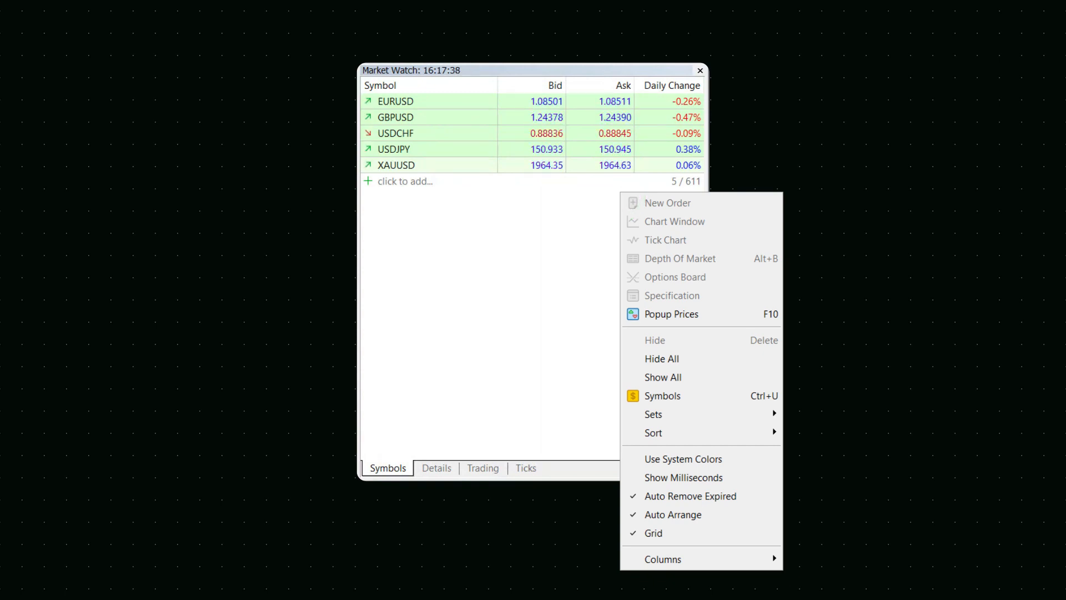
# Show all Market Watch symbols, chart EURUSD, and start a new XAUUSD chart
pyautogui.click(662, 376)
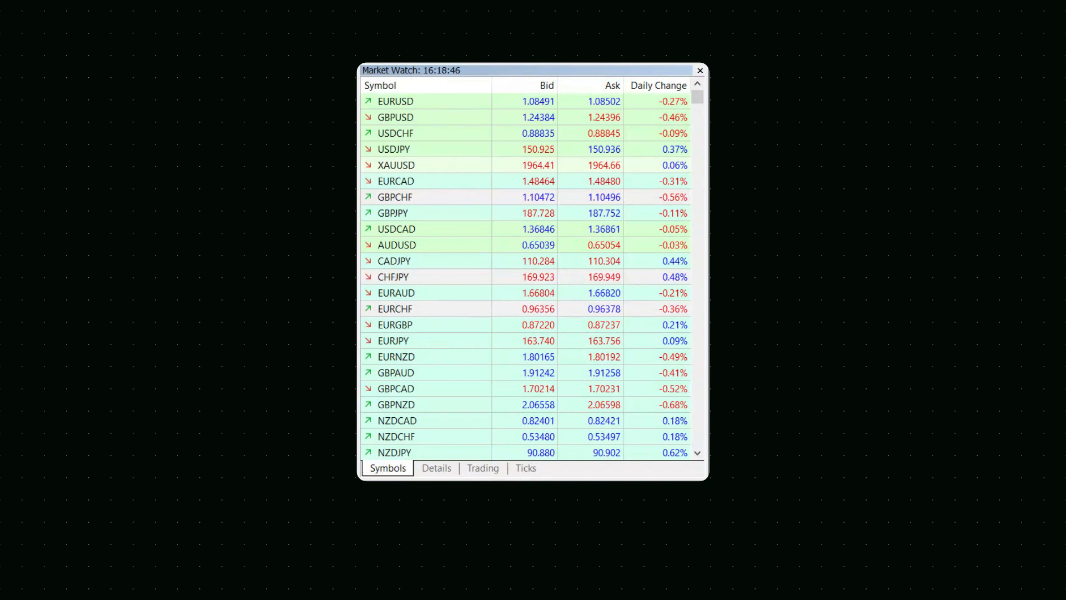
pyautogui.rightClick(394, 101)
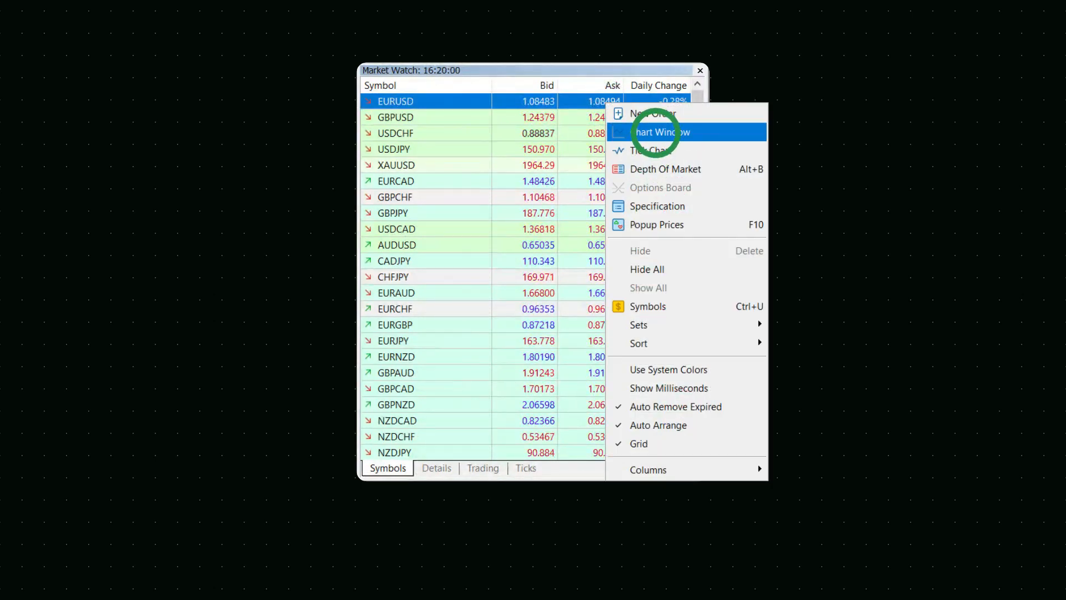
pyautogui.click(660, 133)
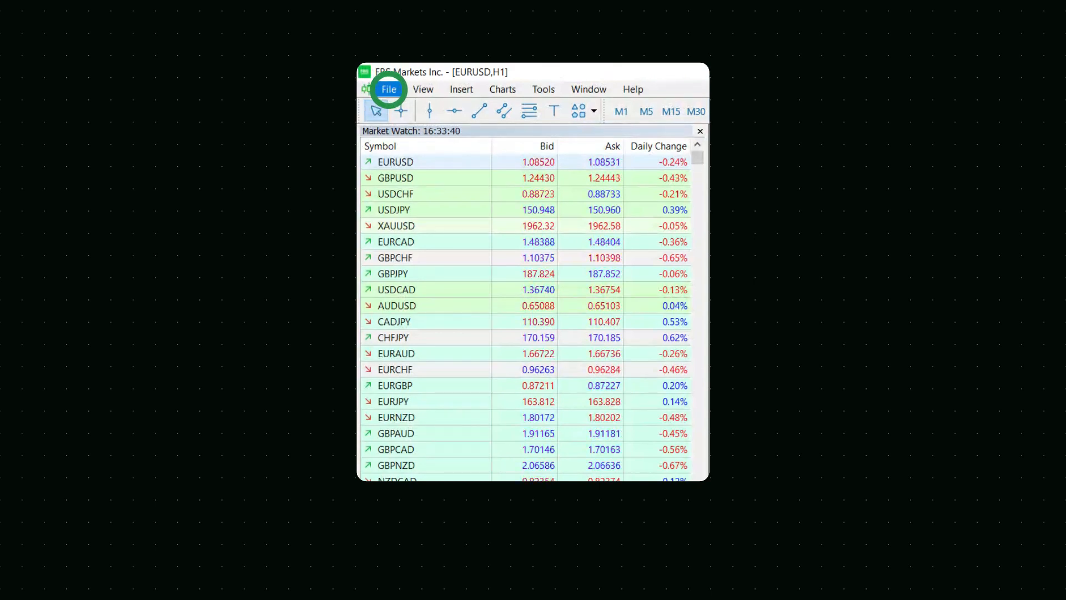
pyautogui.click(389, 89)
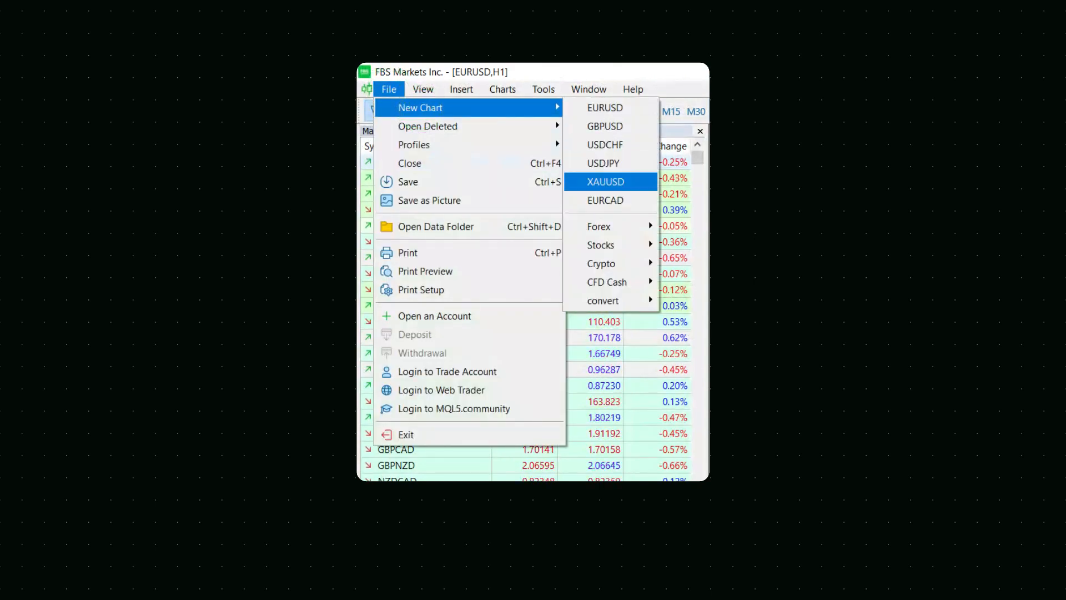
pyautogui.moveTo(605, 107)
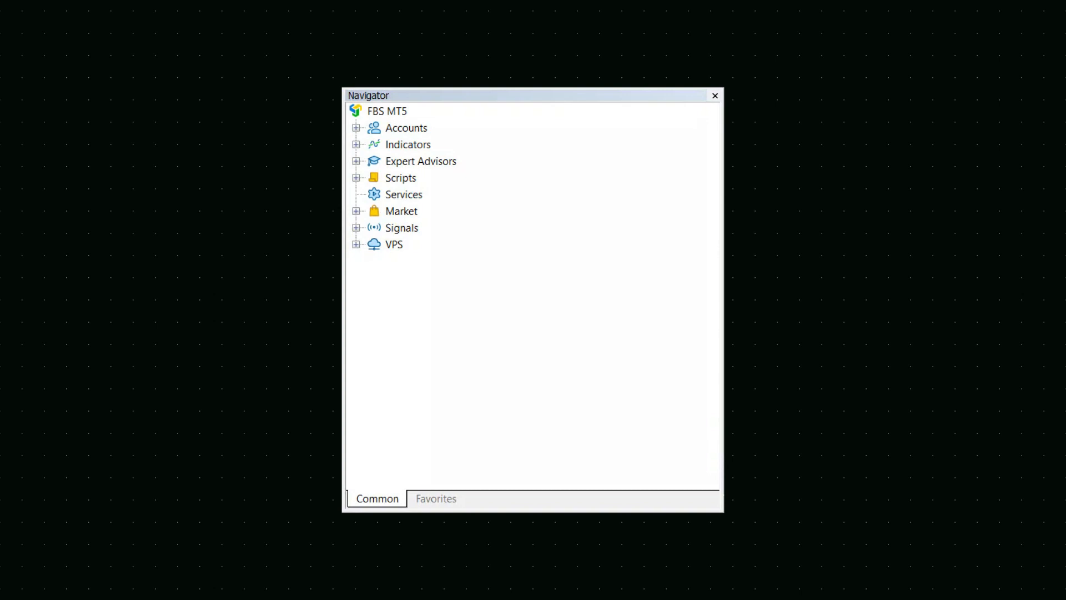
# Browse the Navigator tree, expanding Accounts and the indicator folders
pyautogui.click(407, 128)
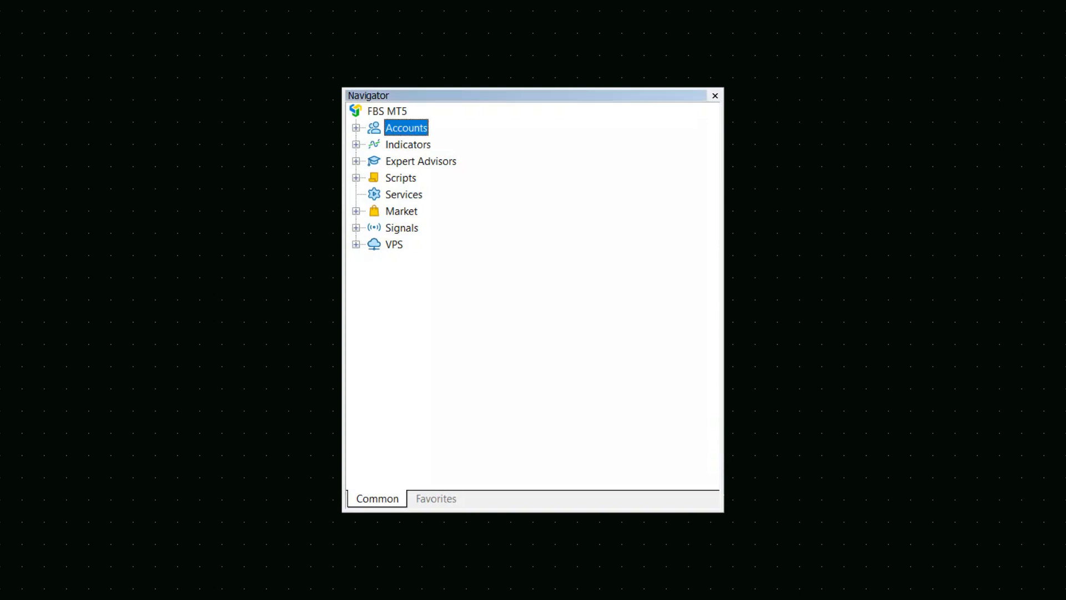
pyautogui.click(421, 161)
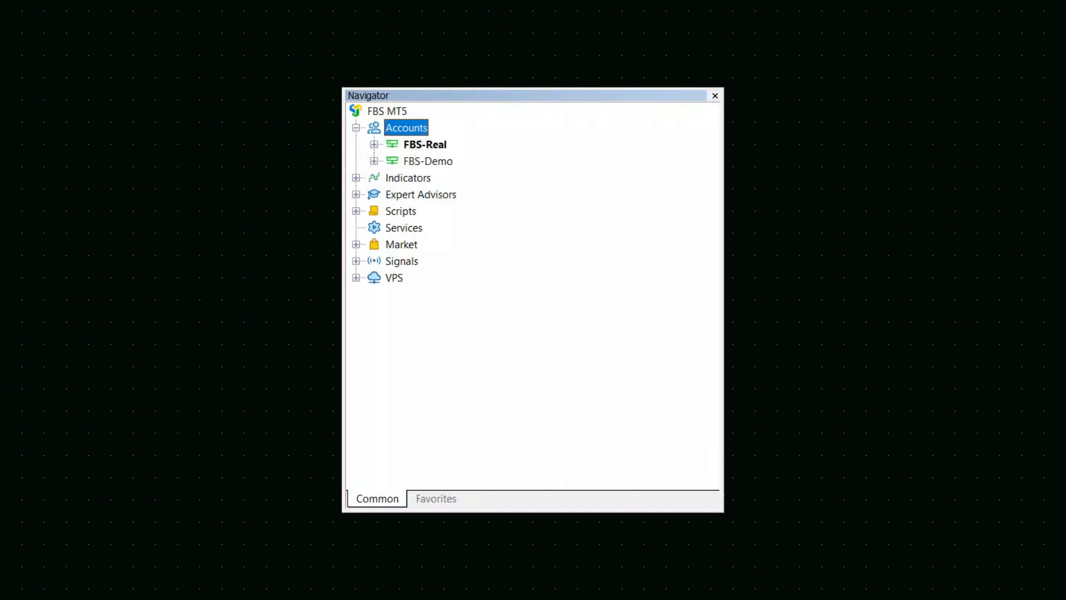
pyautogui.rightClick(425, 144)
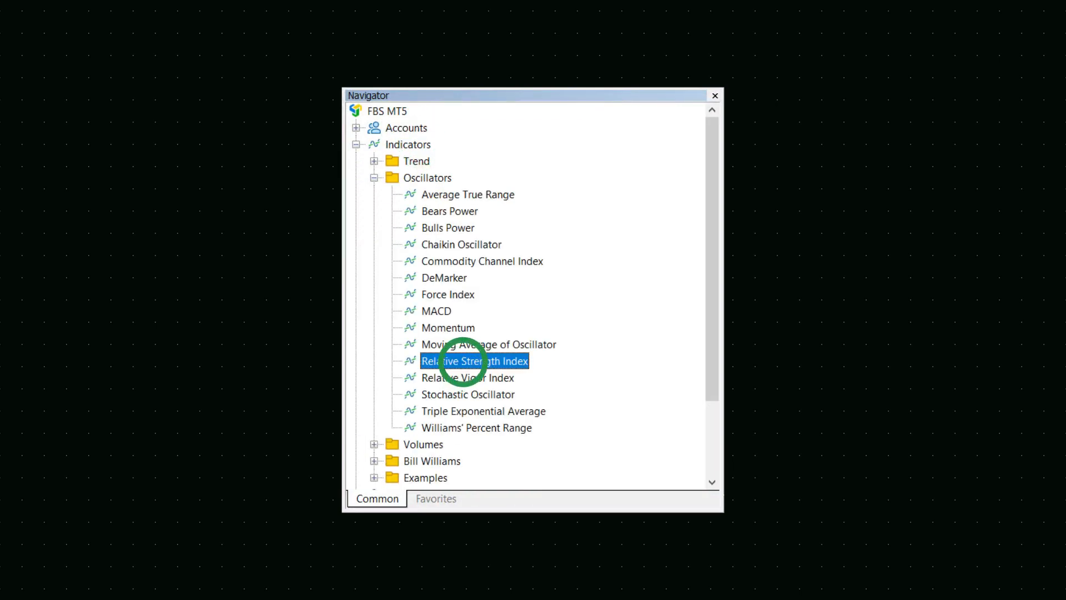
# Attach the Relative Strength Index oscillator to the XAUUSD chart
pyautogui.rightClick(471, 360)
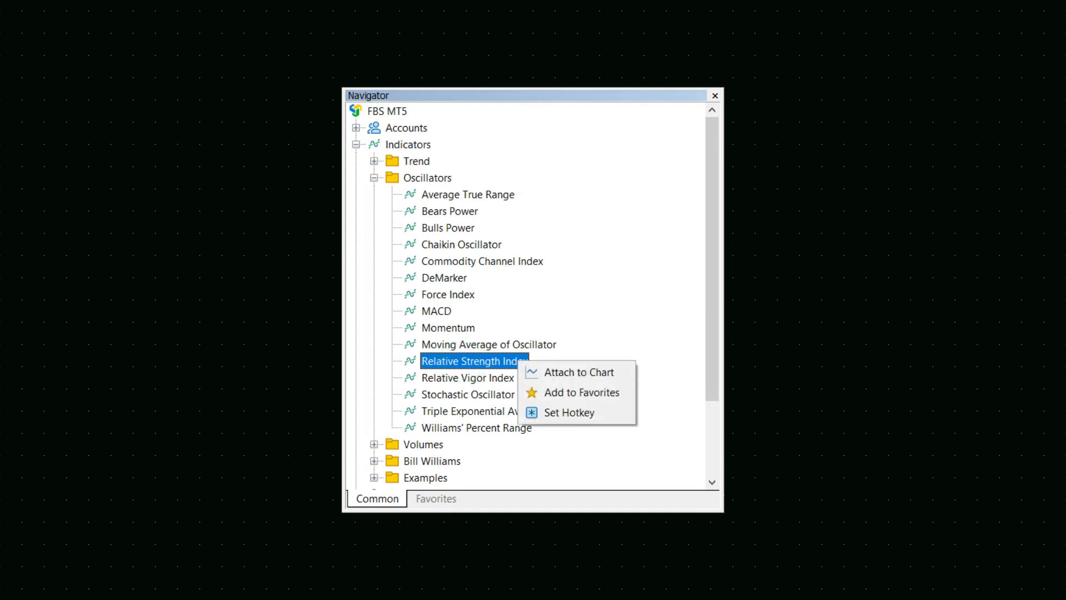
pyautogui.moveTo(577, 372)
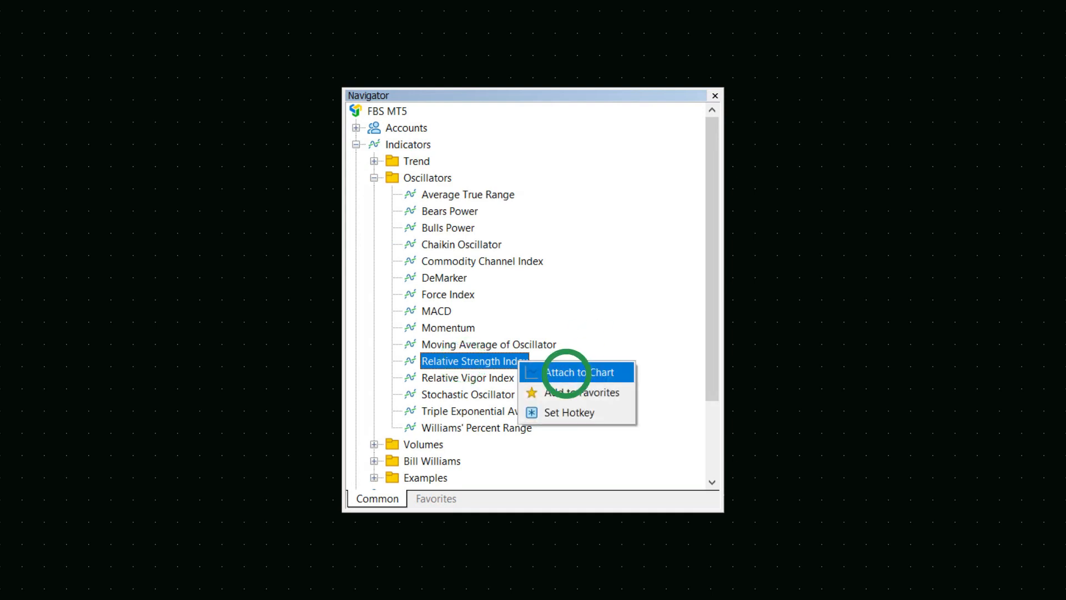
pyautogui.click(576, 372)
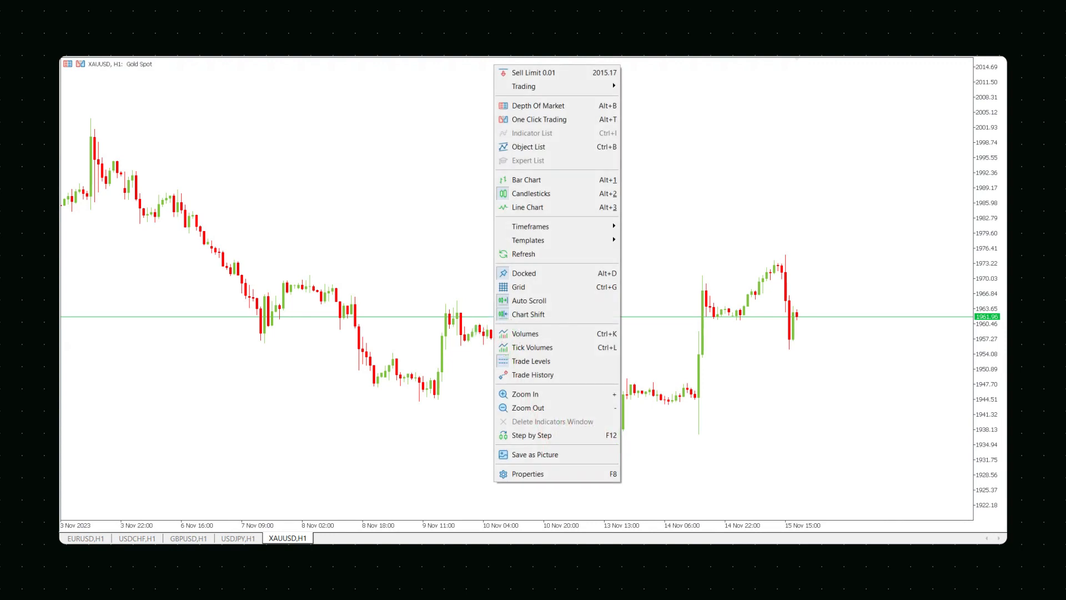
# Set the XAUUSD chart's colour scheme to Color on White in its properties
pyautogui.click(528, 473)
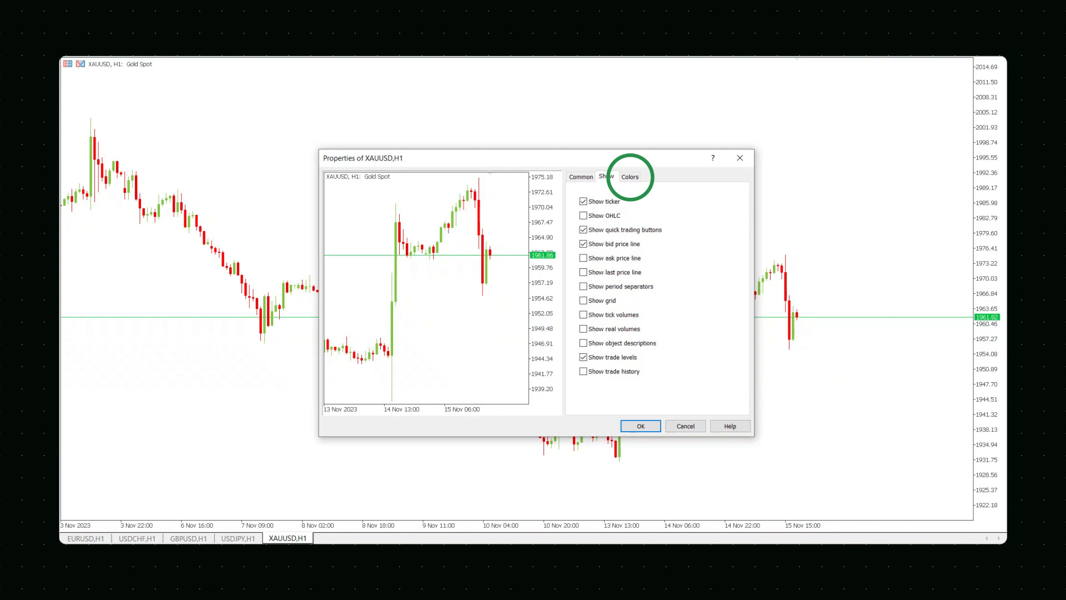
pyautogui.click(628, 176)
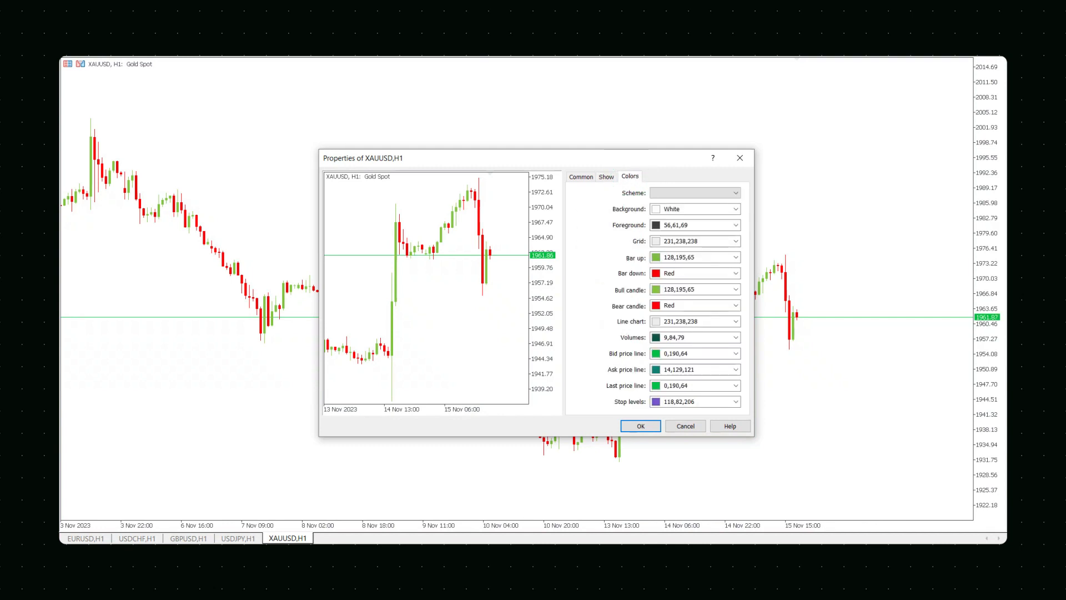
pyautogui.click(734, 193)
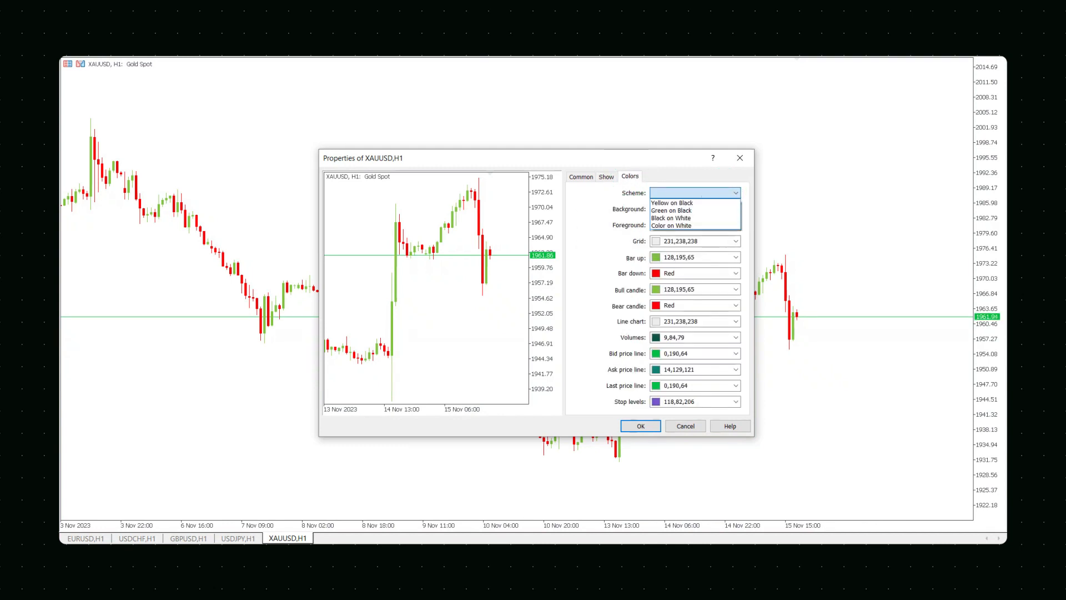
pyautogui.moveTo(687, 225)
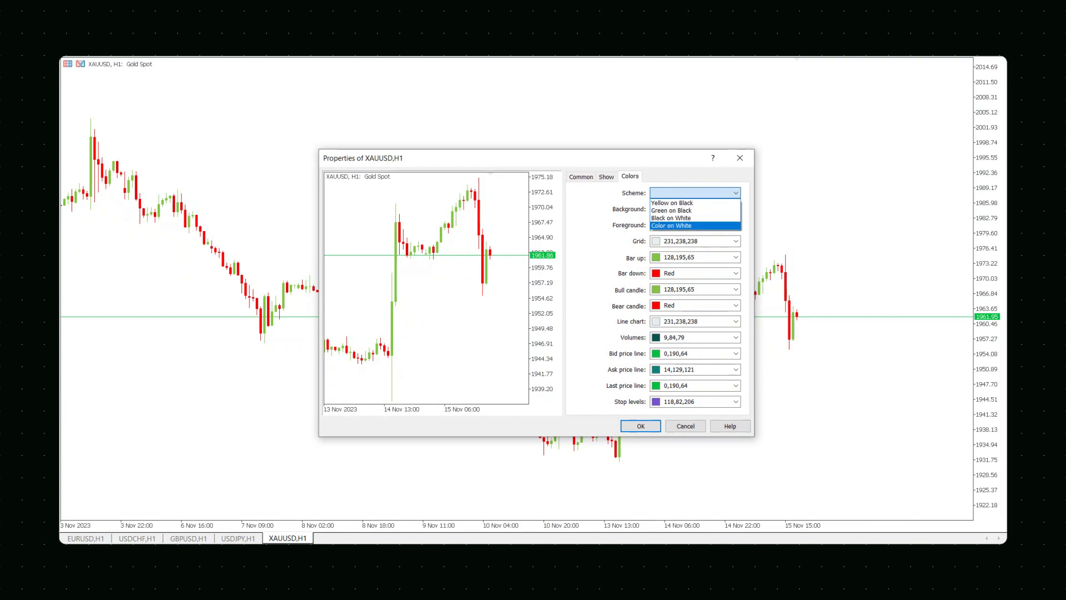
pyautogui.click(671, 217)
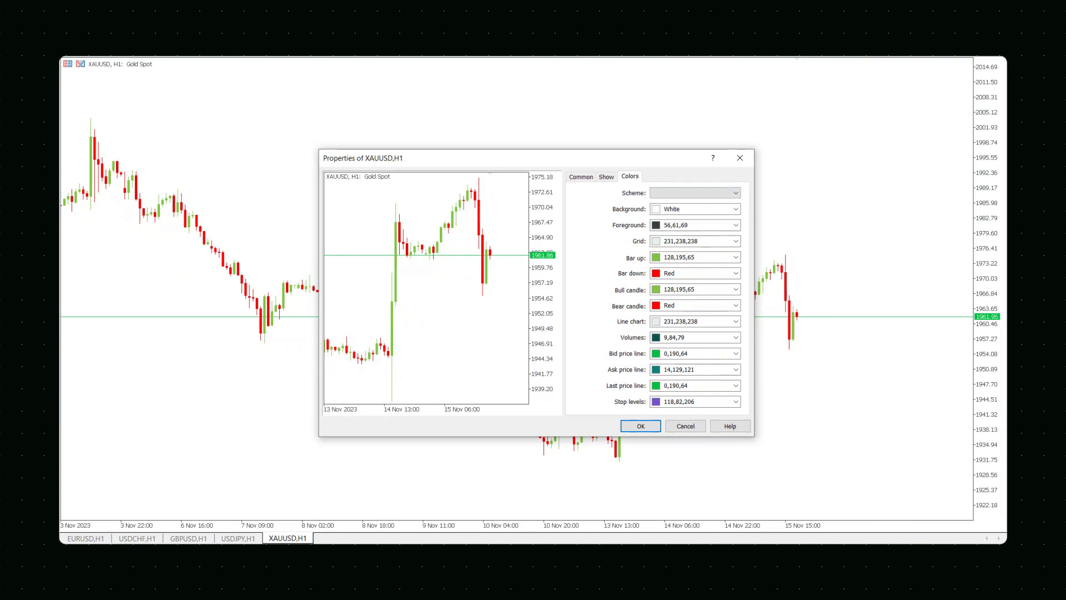
pyautogui.click(640, 425)
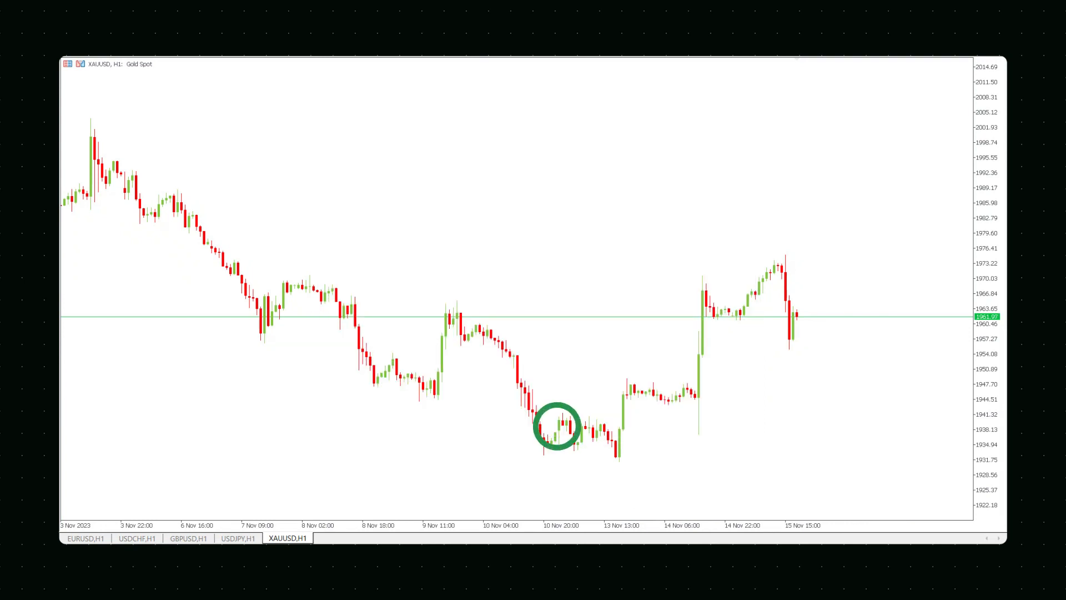
# Apply a saved template to the USDJPY chart for plain candlesticks on white
pyautogui.rightClick(554, 426)
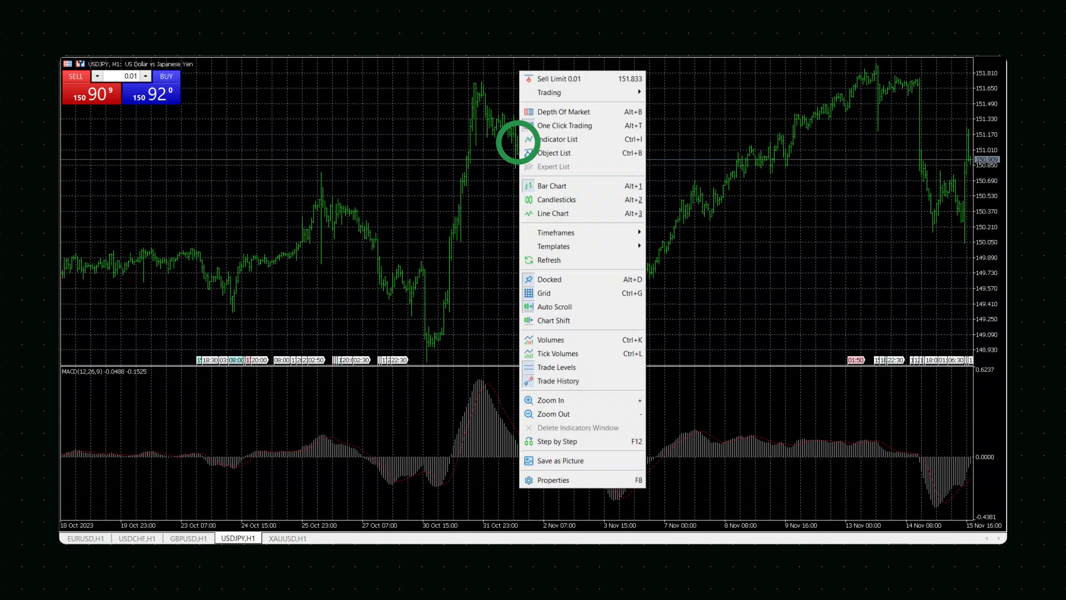
pyautogui.click(554, 247)
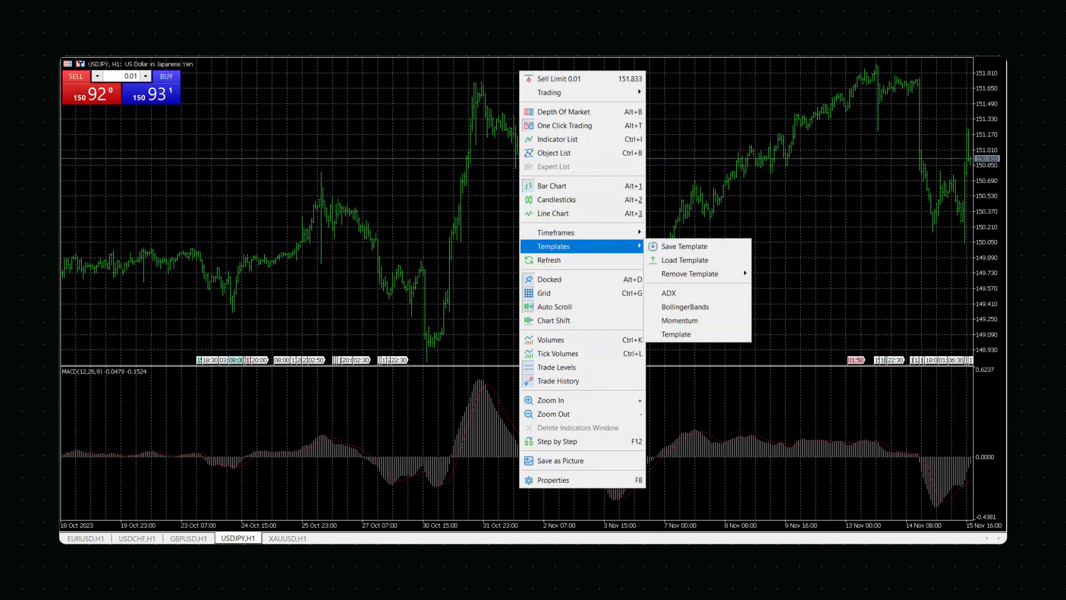
pyautogui.click(677, 334)
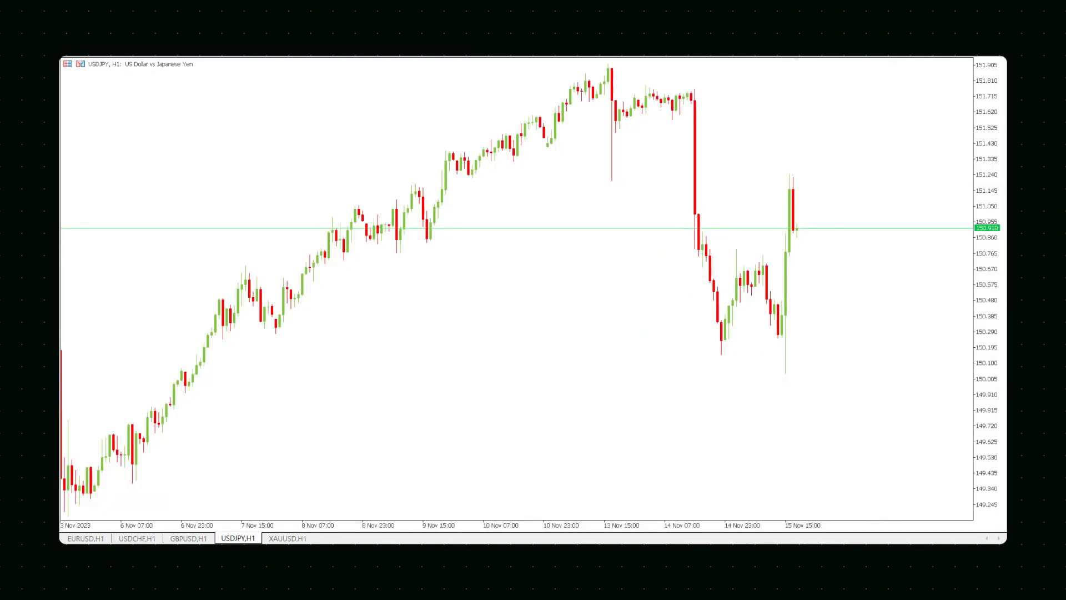
pyautogui.click(286, 538)
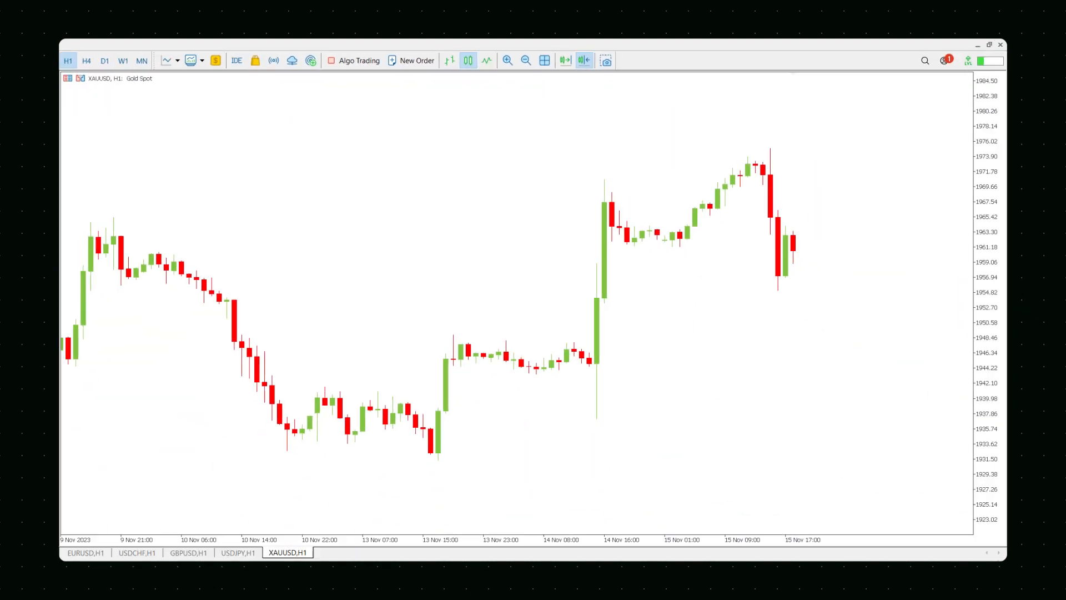
pyautogui.click(485, 60)
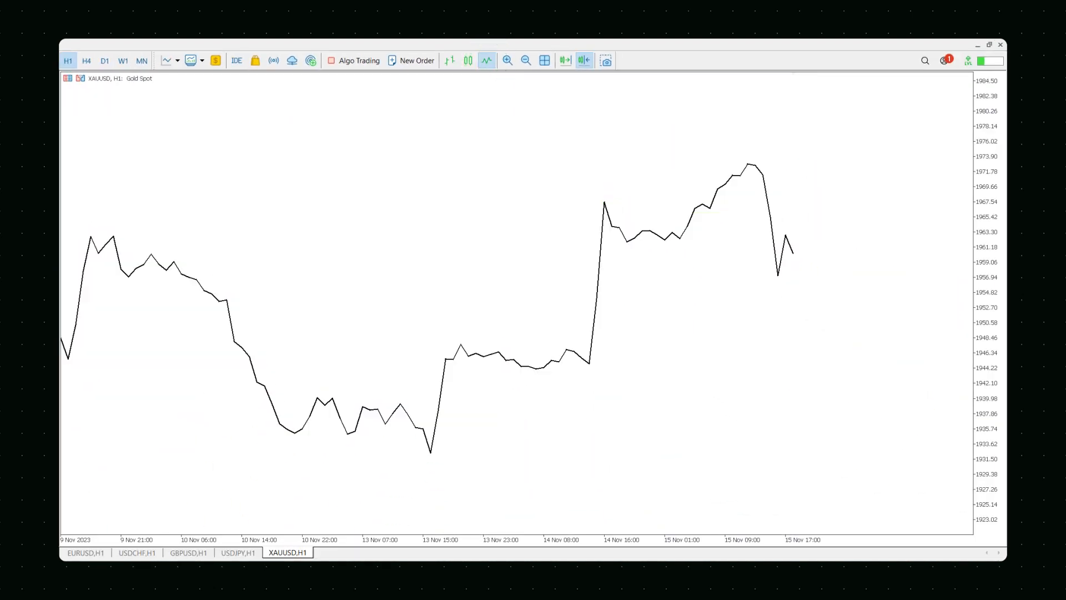
pyautogui.click(448, 60)
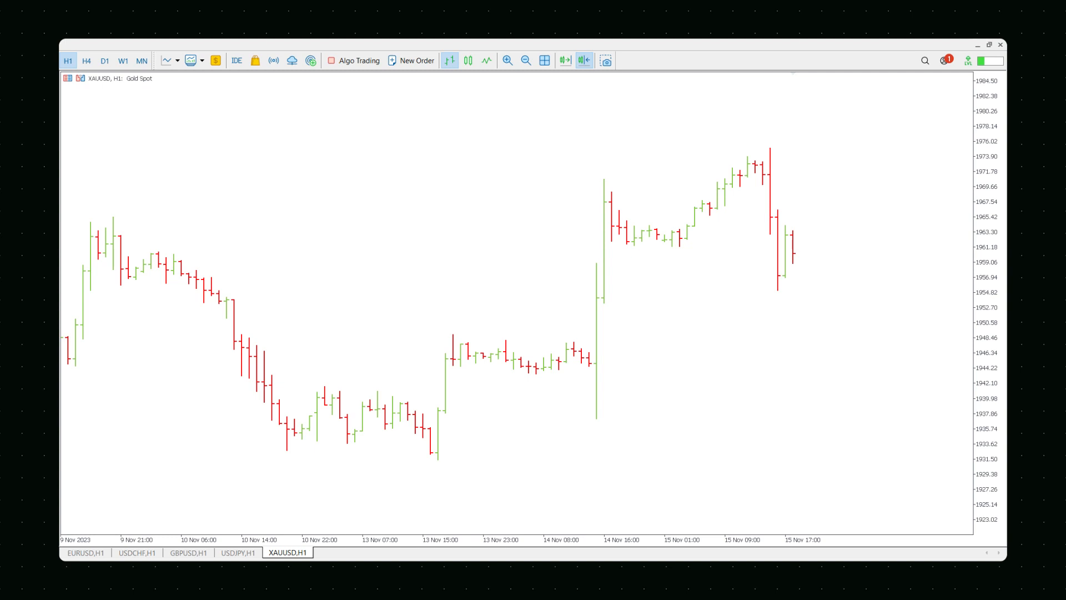
pyautogui.click(468, 60)
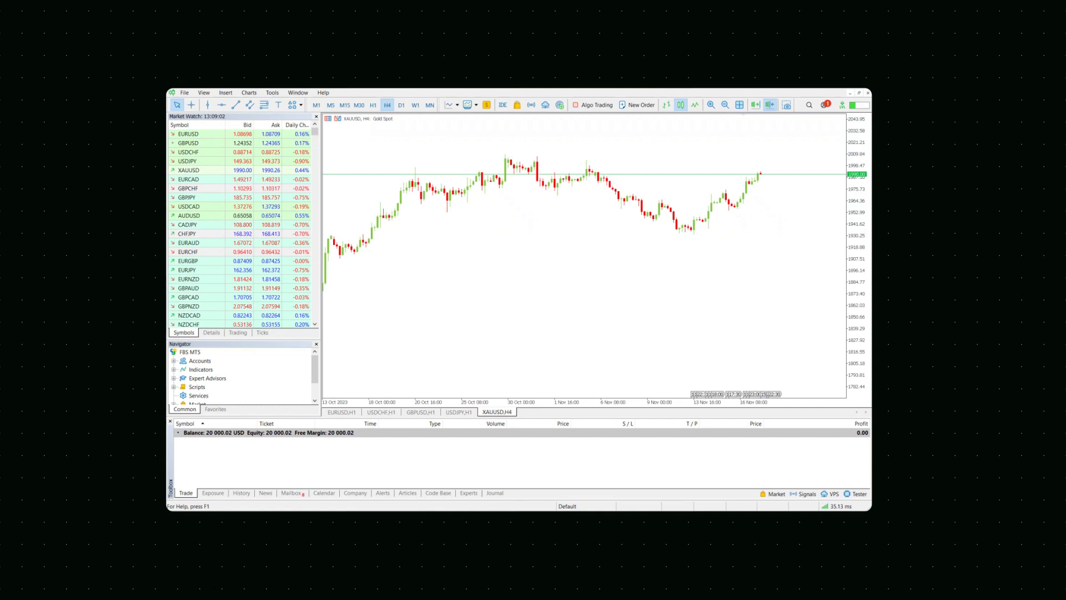
# Insert a Relative Strength Index oscillator with default settings below the chart
pyautogui.click(225, 92)
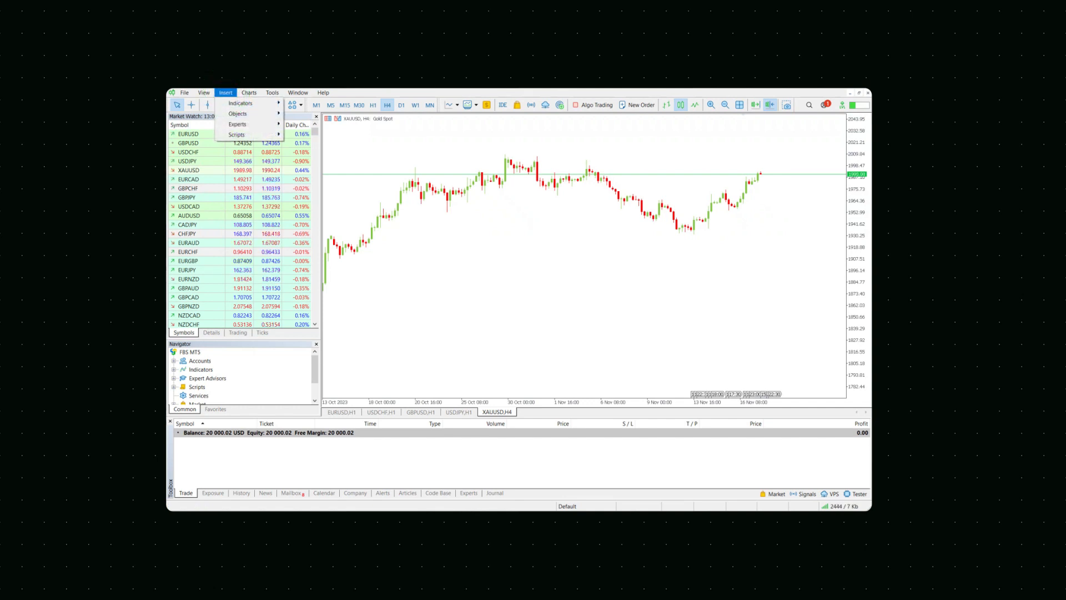
pyautogui.click(239, 103)
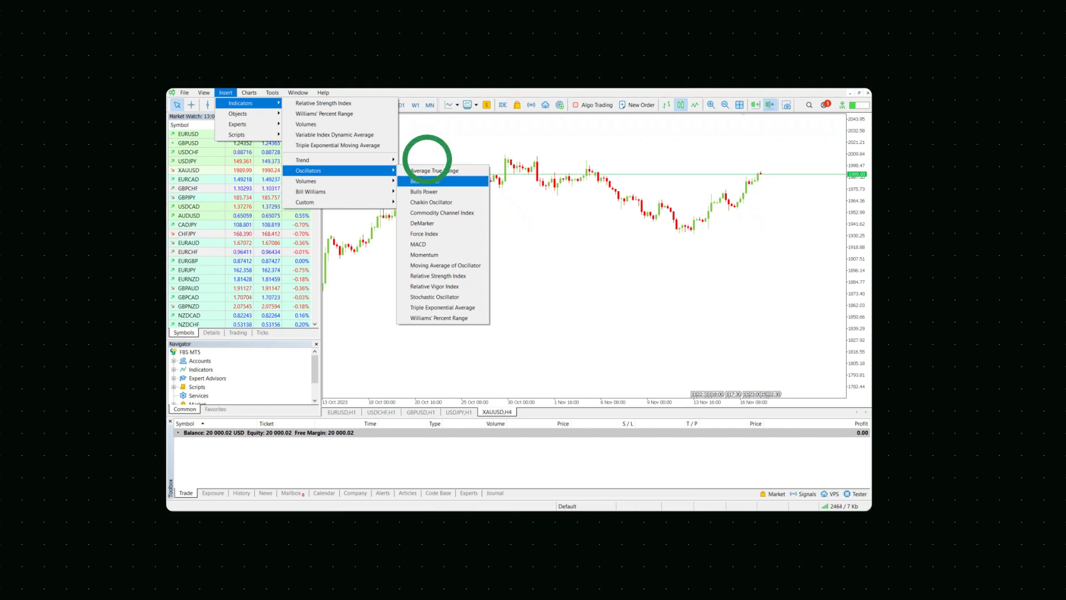
pyautogui.moveTo(438, 276)
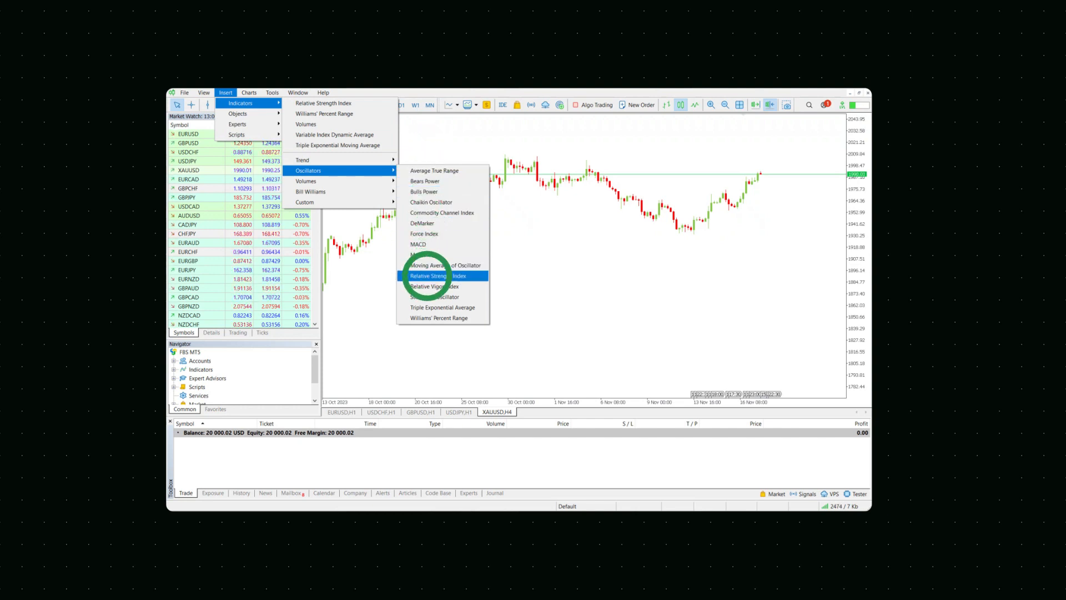
pyautogui.click(430, 275)
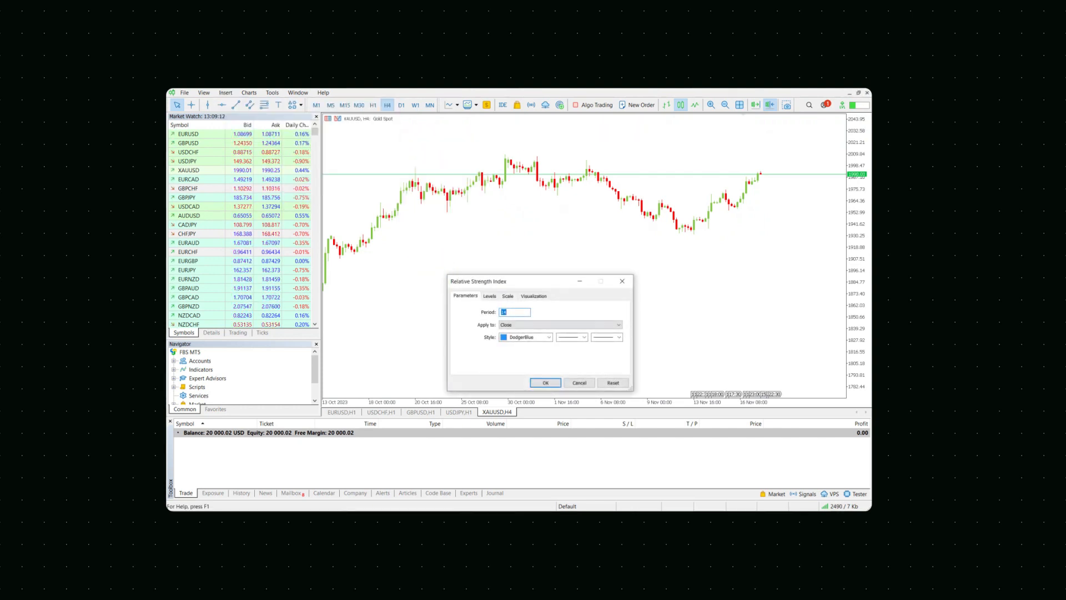
pyautogui.click(544, 382)
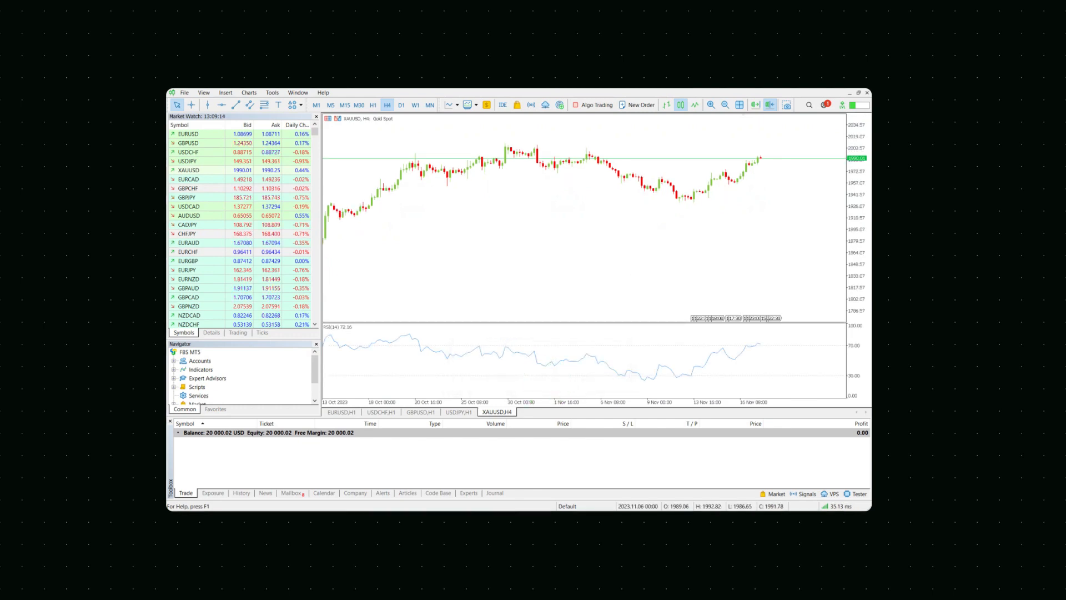